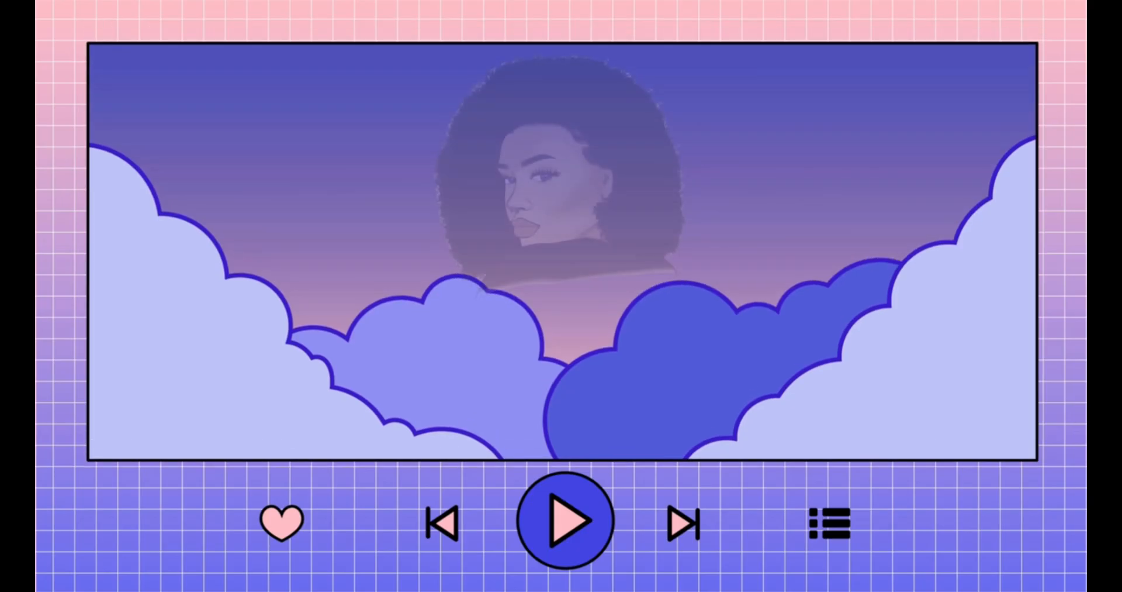
Step: Replace the palette swatches with greys, yellow, green, reds, pinks and browns
{"action": "left_click", "coordinate": [568, 521]}
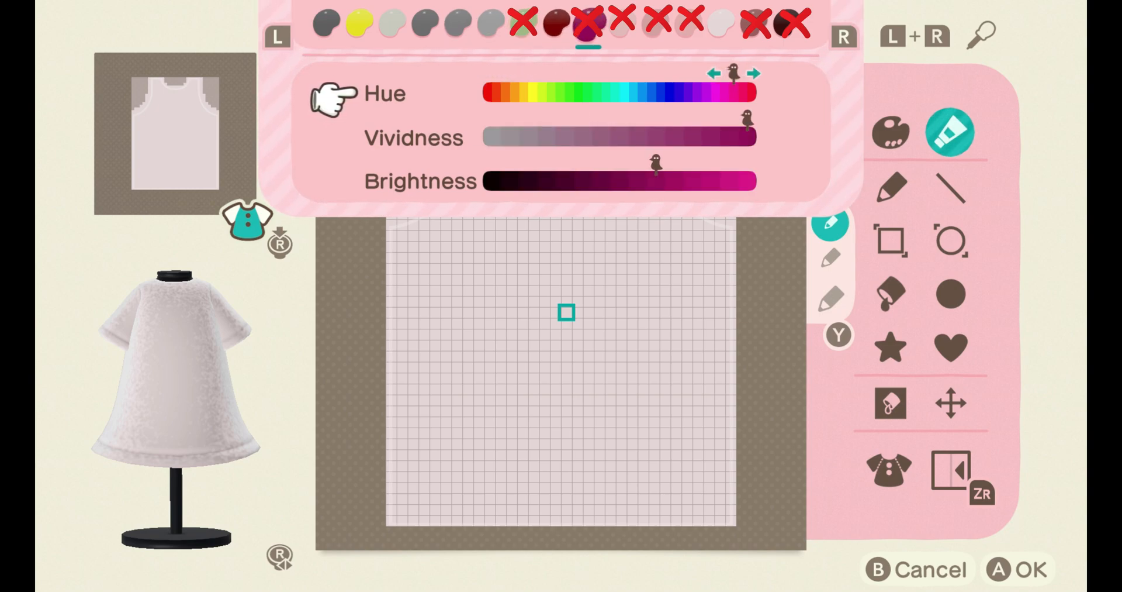
{"action": "left_click", "coordinate": [722, 23]}
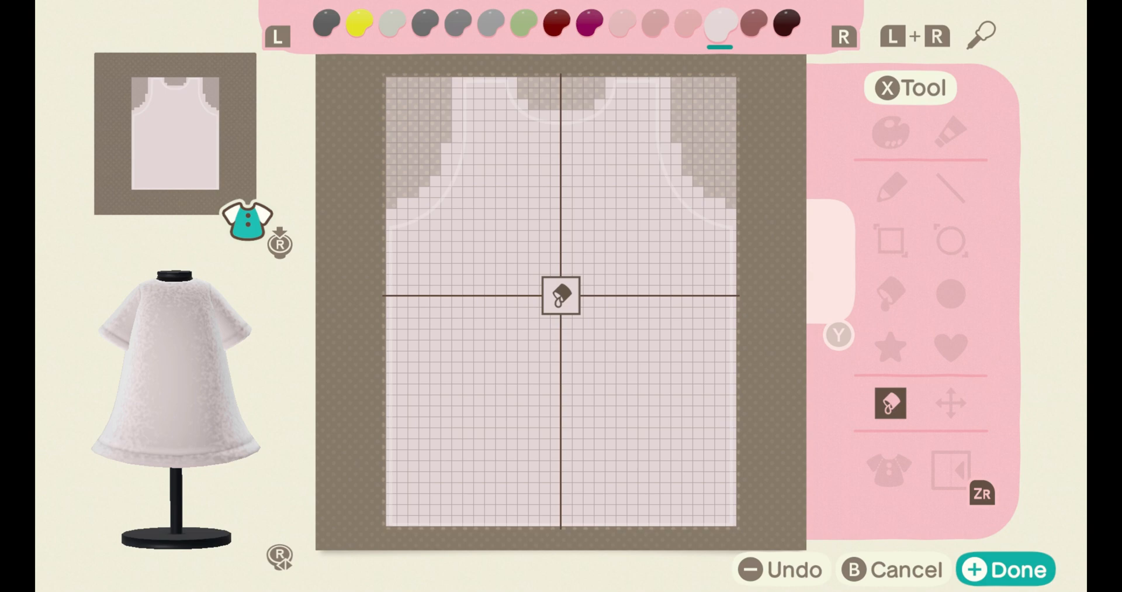
Step: Draw the strap's left edge and the left waistline in dark grey with the pencil
{"action": "left_click", "coordinate": [423, 23]}
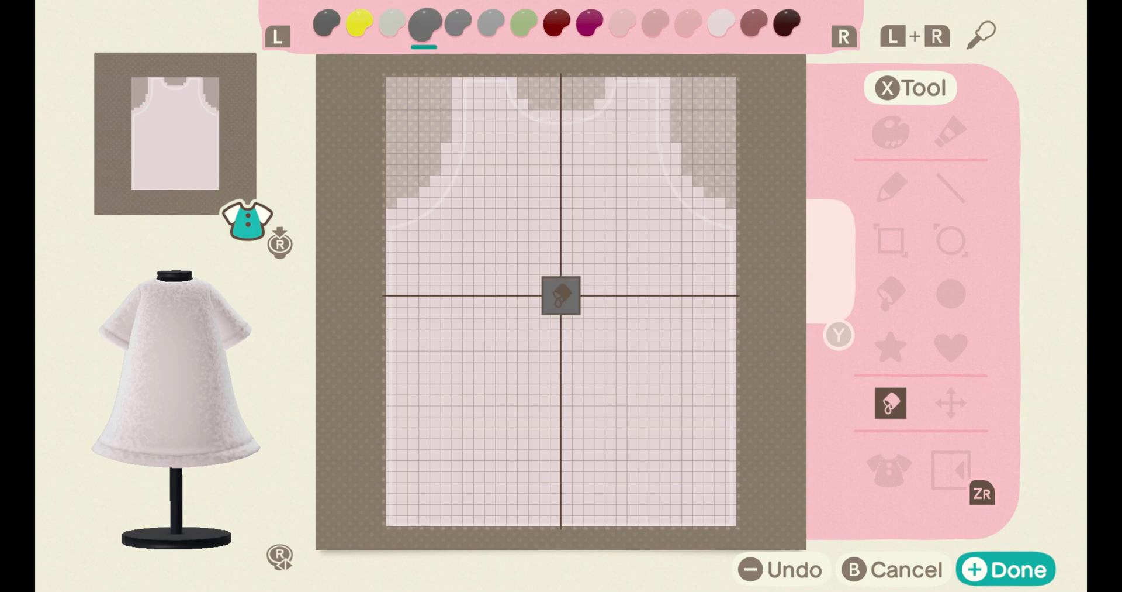
{"action": "left_click", "coordinate": [892, 189]}
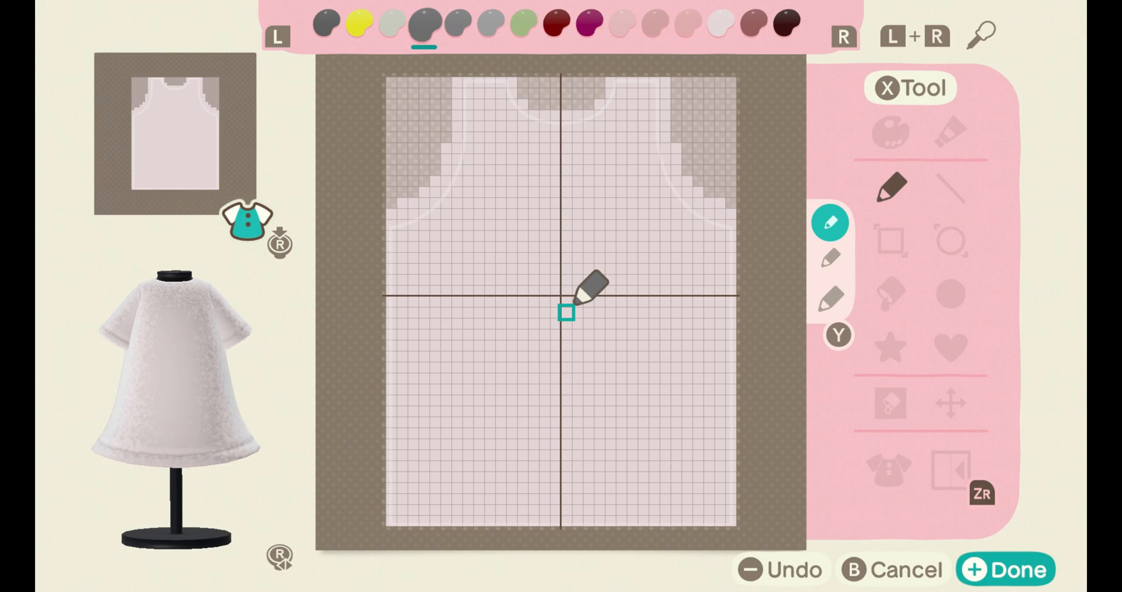
{"action": "mouse_move", "coordinate": [533, 202]}
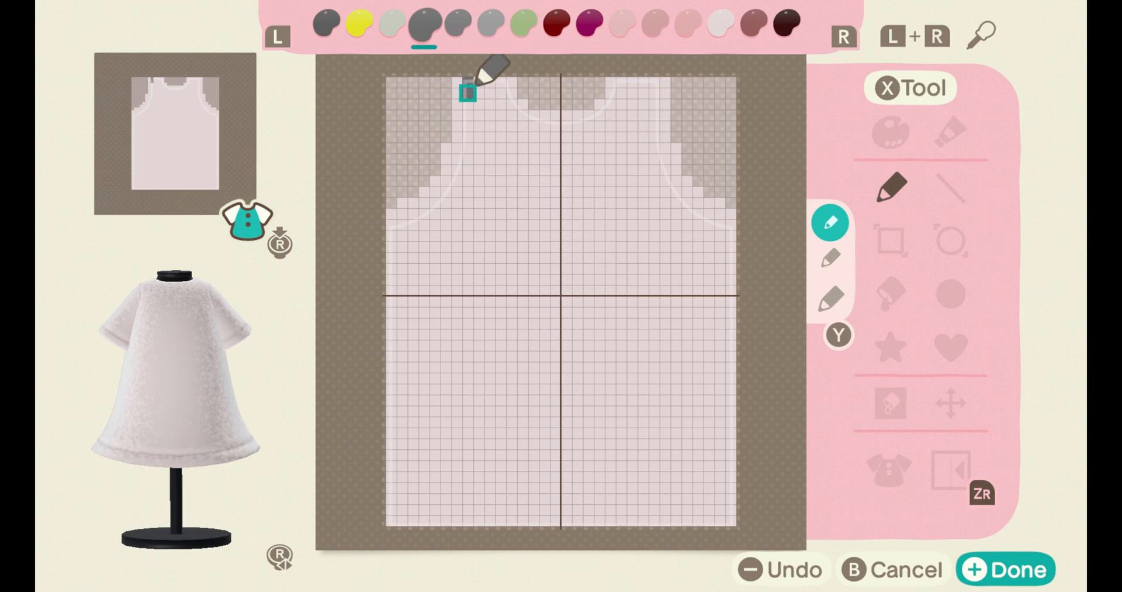
{"action": "left_click_drag", "start_coordinate": [467, 92], "coordinate": [466, 290]}
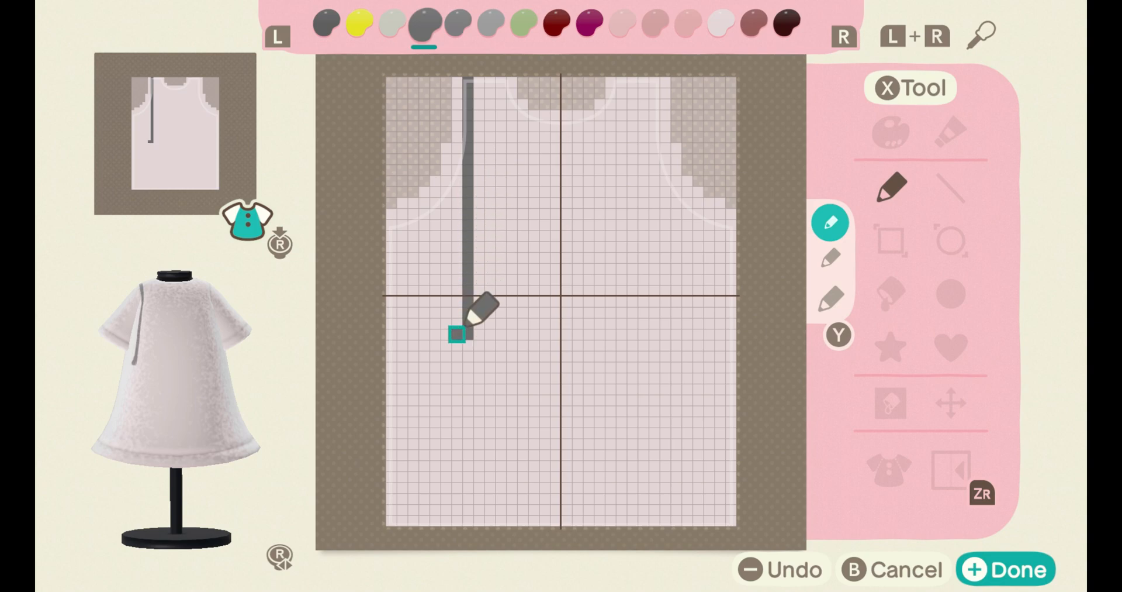
{"action": "left_click_drag", "start_coordinate": [458, 333], "coordinate": [389, 335]}
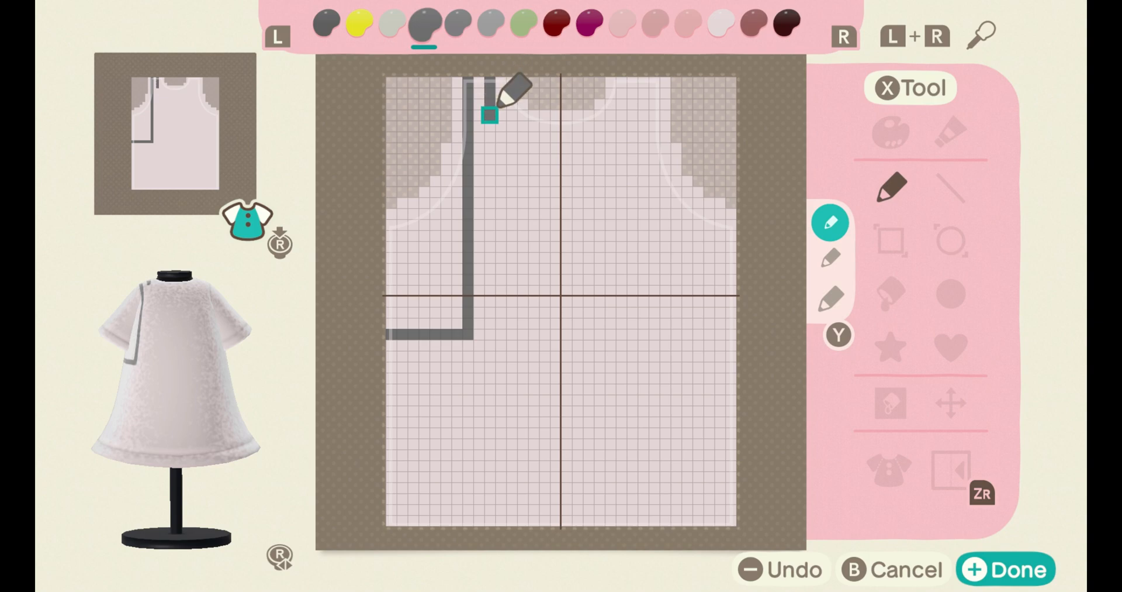
Step: Outline the strap's right edge, the bib top, the slanted bib edge and the right waistline
{"action": "left_click_drag", "start_coordinate": [490, 114], "coordinate": [491, 222]}
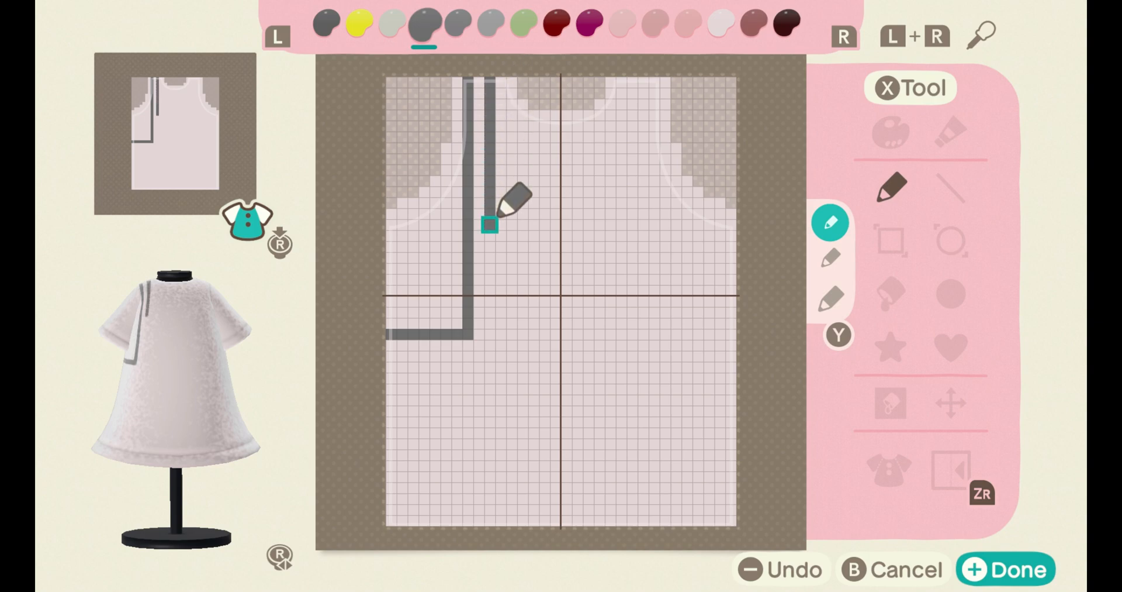
{"action": "left_click_drag", "start_coordinate": [489, 222], "coordinate": [555, 235]}
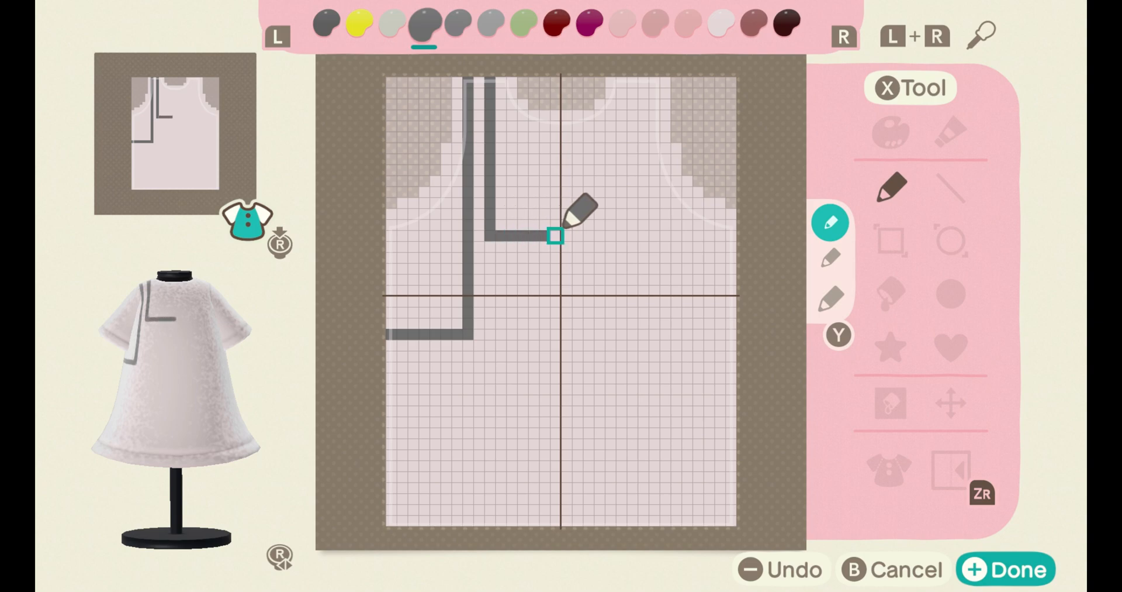
{"action": "left_click_drag", "start_coordinate": [552, 234], "coordinate": [597, 268]}
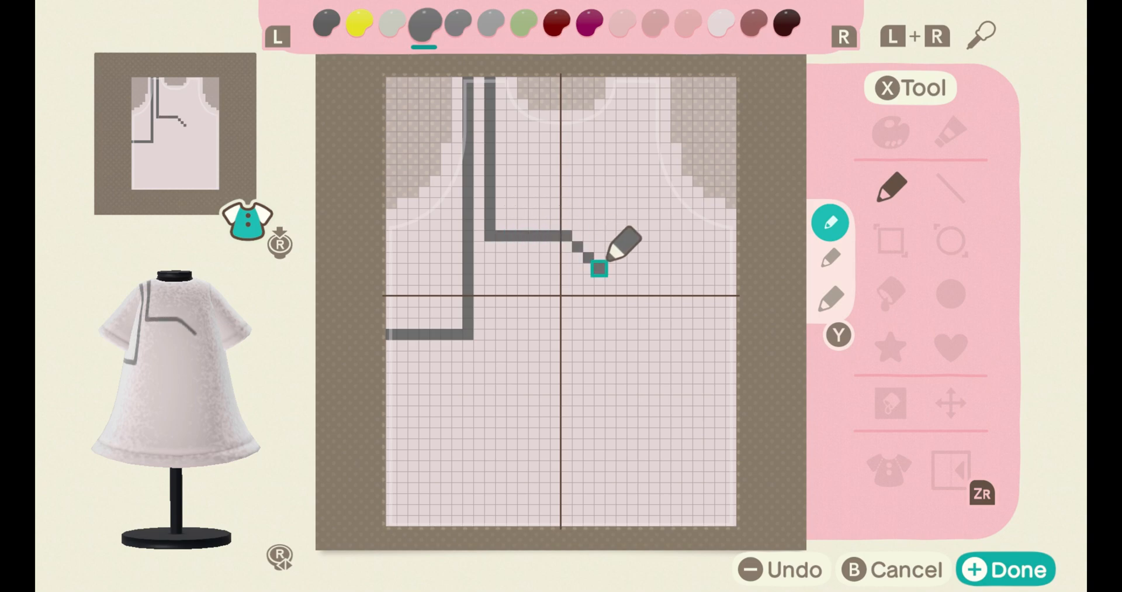
{"action": "left_click_drag", "start_coordinate": [597, 268], "coordinate": [651, 324]}
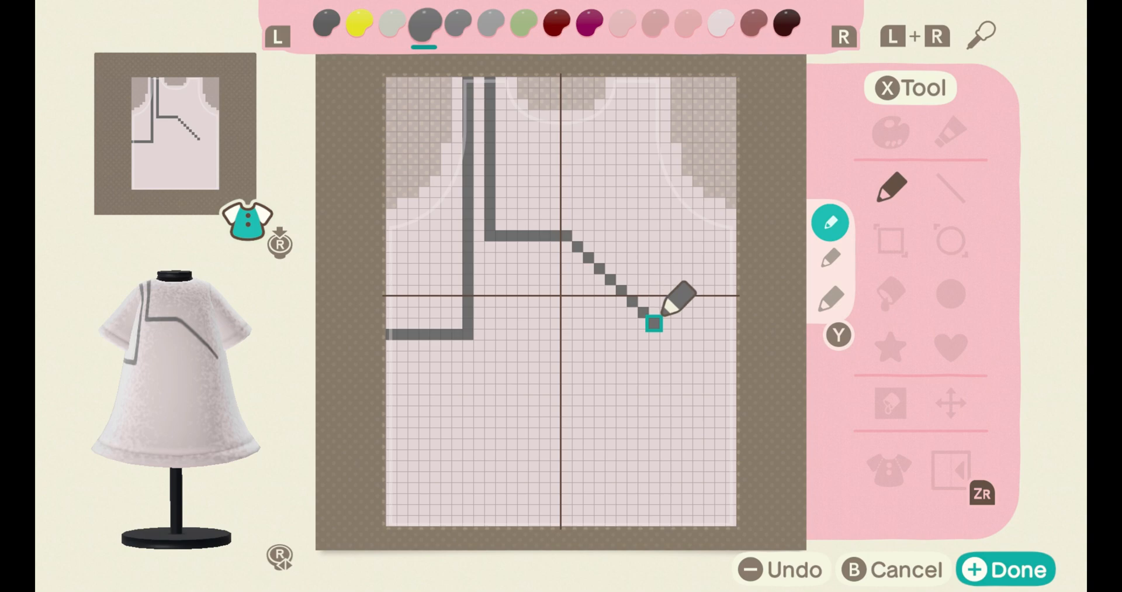
{"action": "left_click_drag", "start_coordinate": [652, 322], "coordinate": [719, 333]}
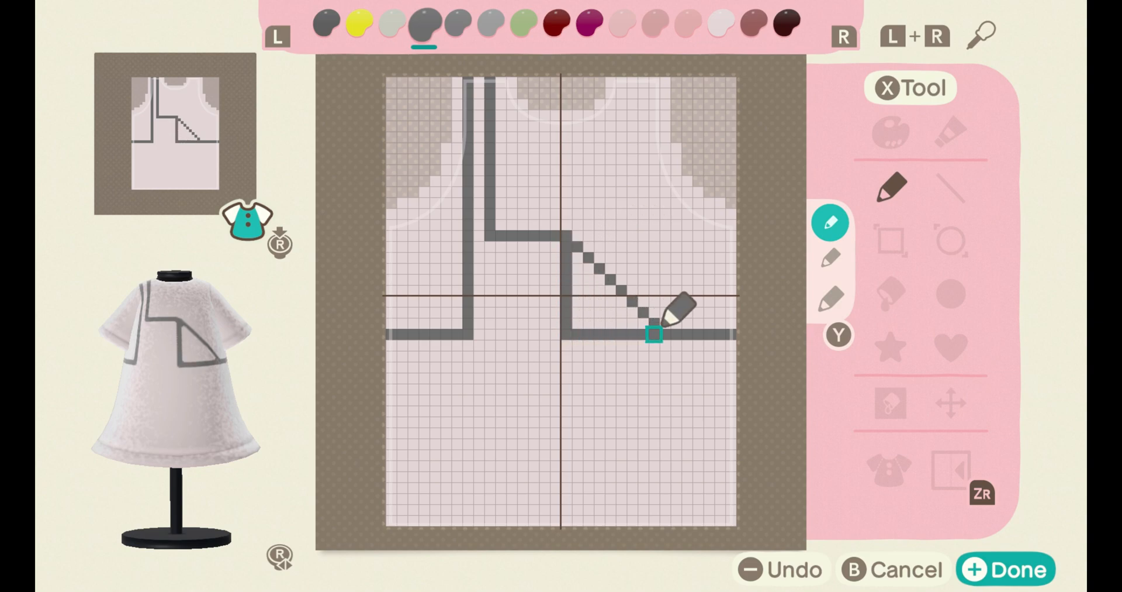
Step: Fill the triangle dark grey and the body grey, then draw dark grey pocket outlines
{"action": "left_click", "coordinate": [358, 26]}
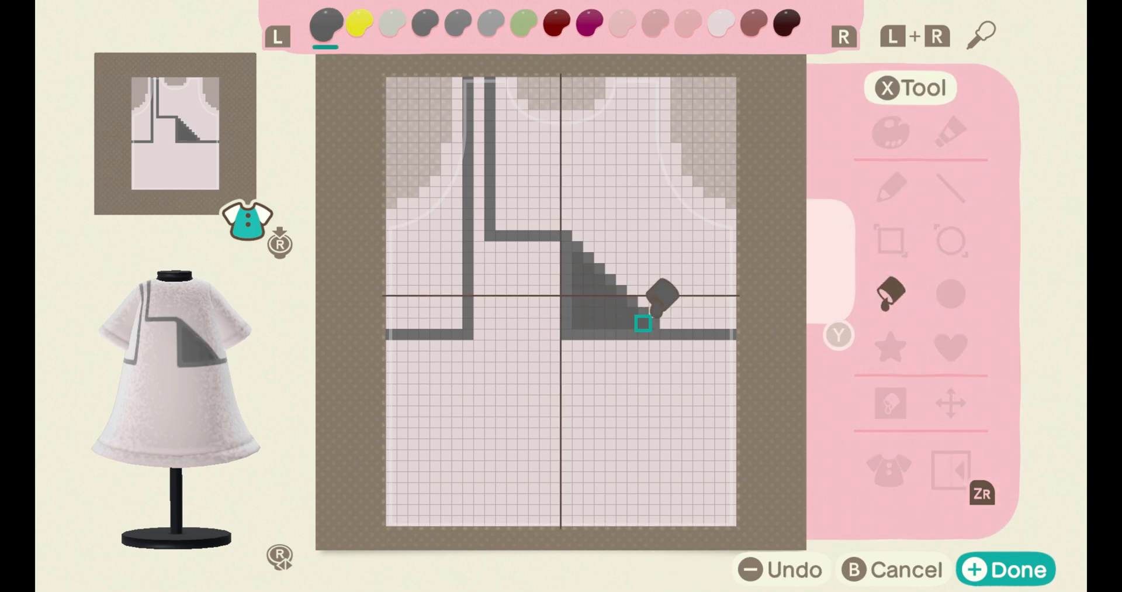
{"action": "left_click", "coordinate": [891, 240]}
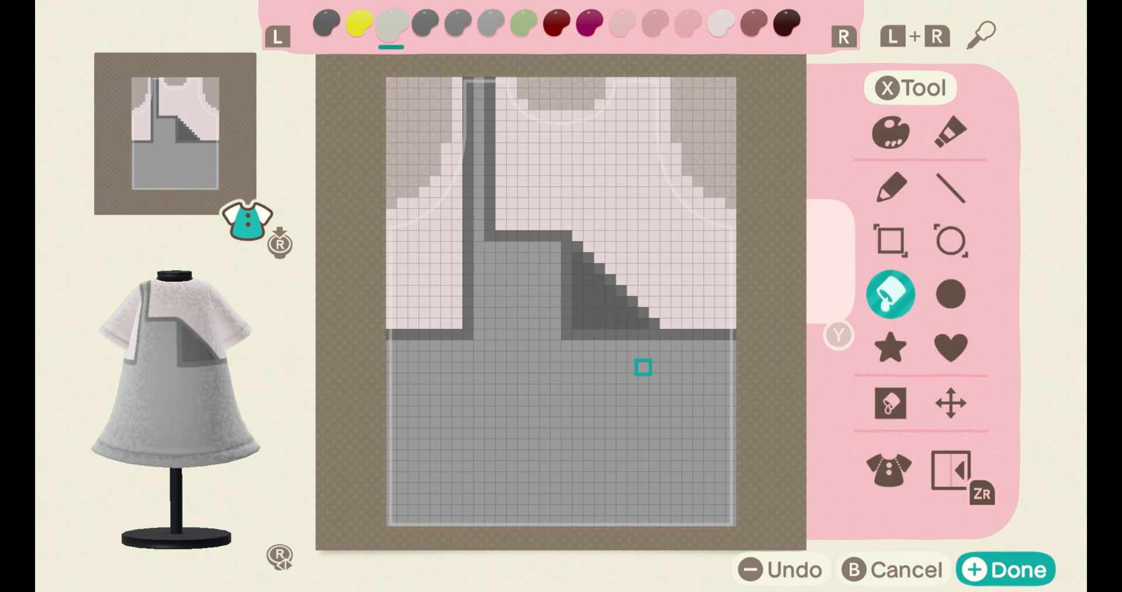
{"action": "left_click", "coordinate": [891, 188]}
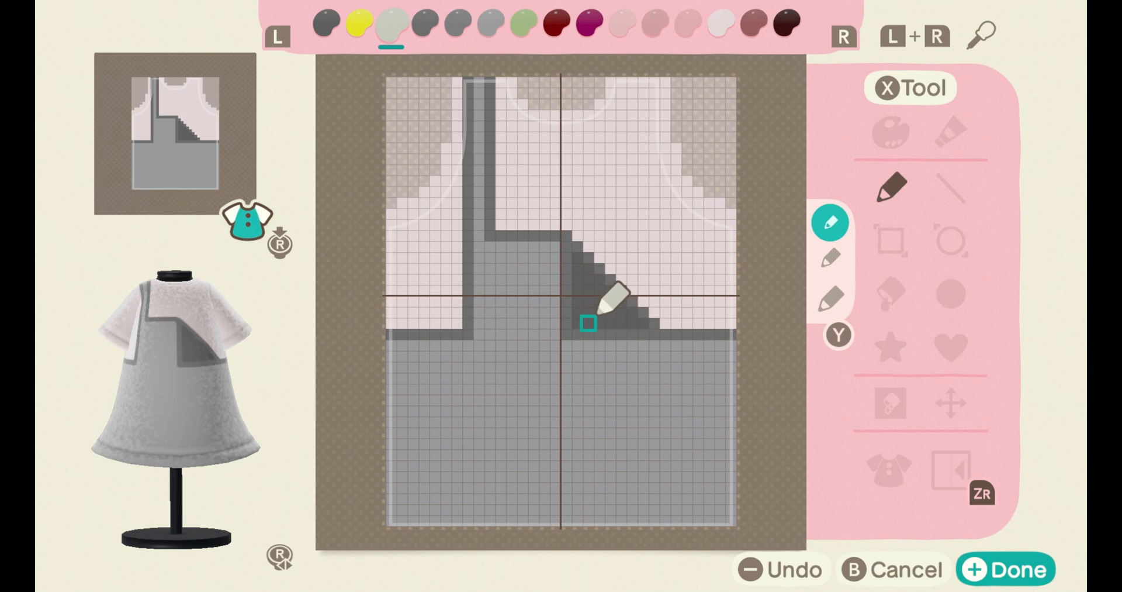
{"action": "left_click", "coordinate": [424, 20]}
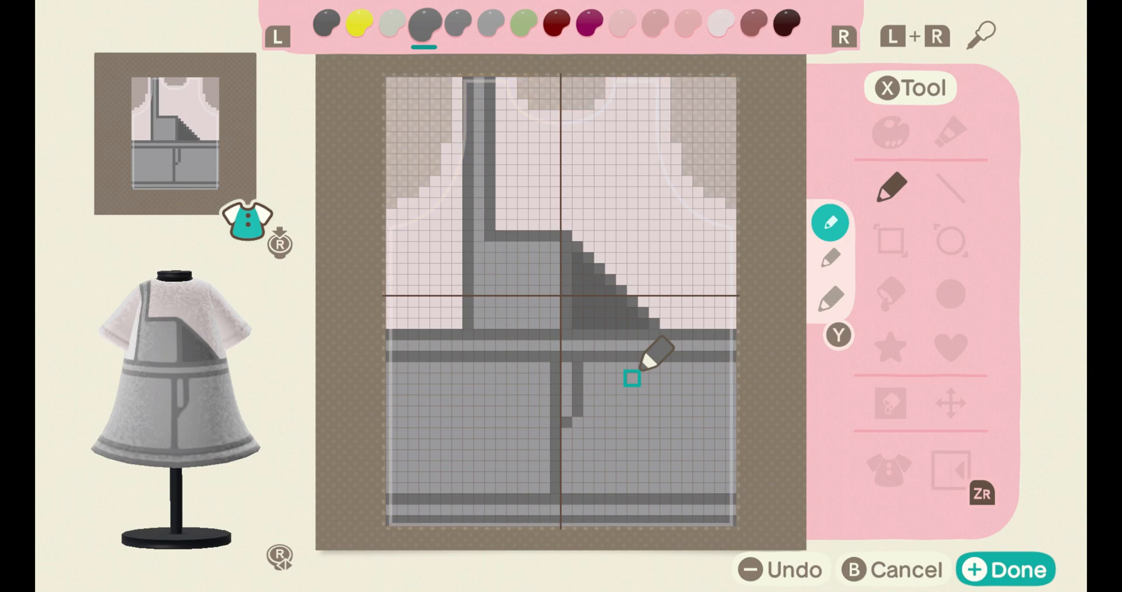
{"action": "left_click_drag", "start_coordinate": [630, 376], "coordinate": [708, 433]}
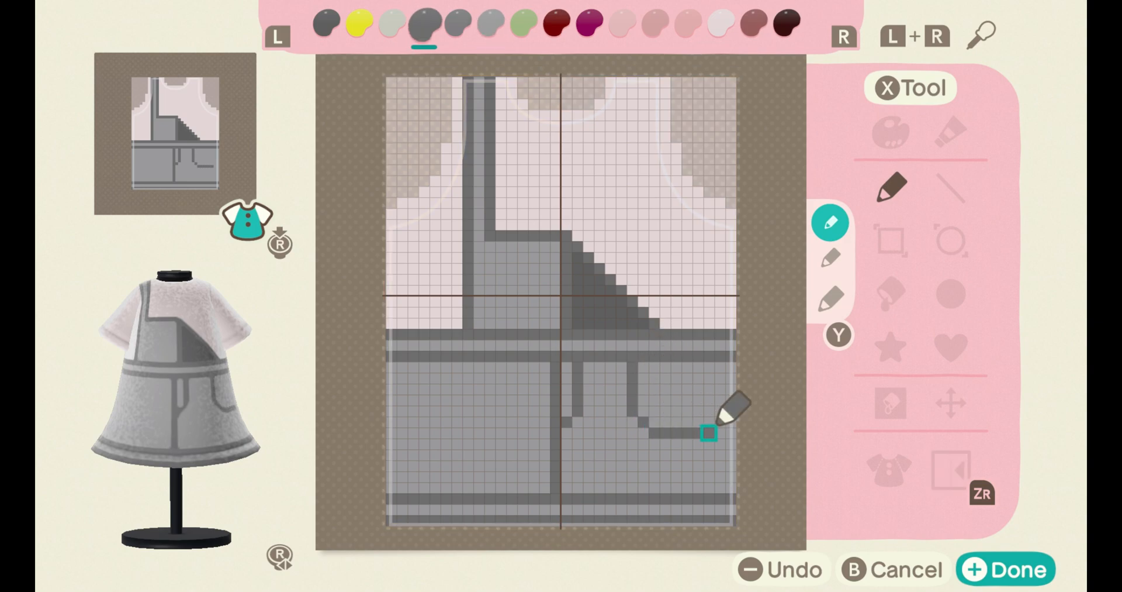
{"action": "left_click_drag", "start_coordinate": [709, 432], "coordinate": [566, 376]}
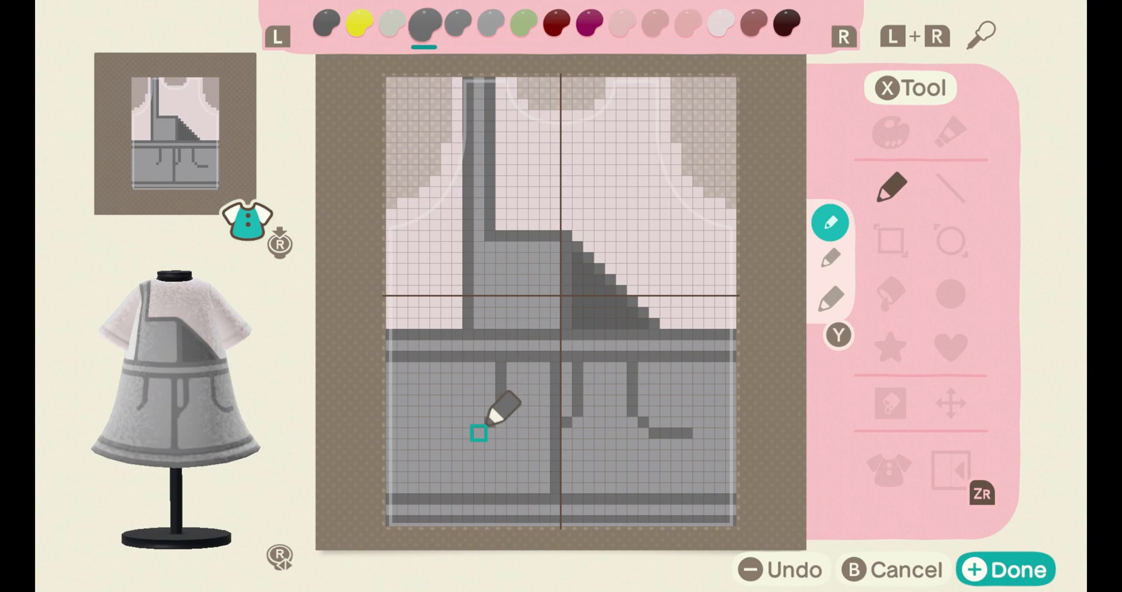
Step: Add yellow studs with light grey buckles on strap and waistband, and outline a bib pocket
{"action": "left_click", "coordinate": [358, 23]}
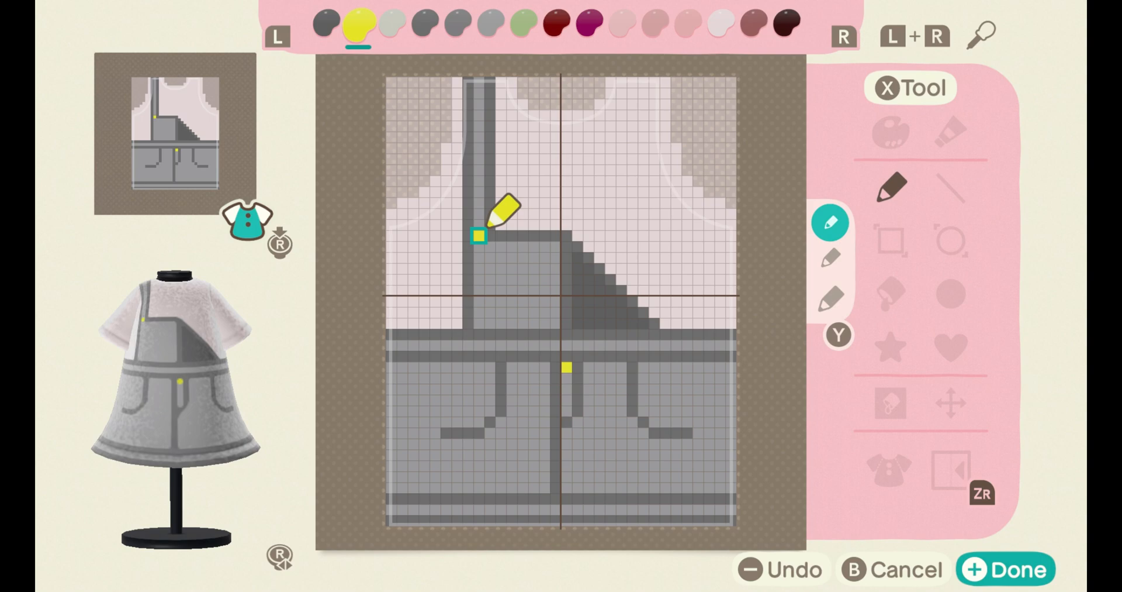
{"action": "left_click", "coordinate": [386, 25]}
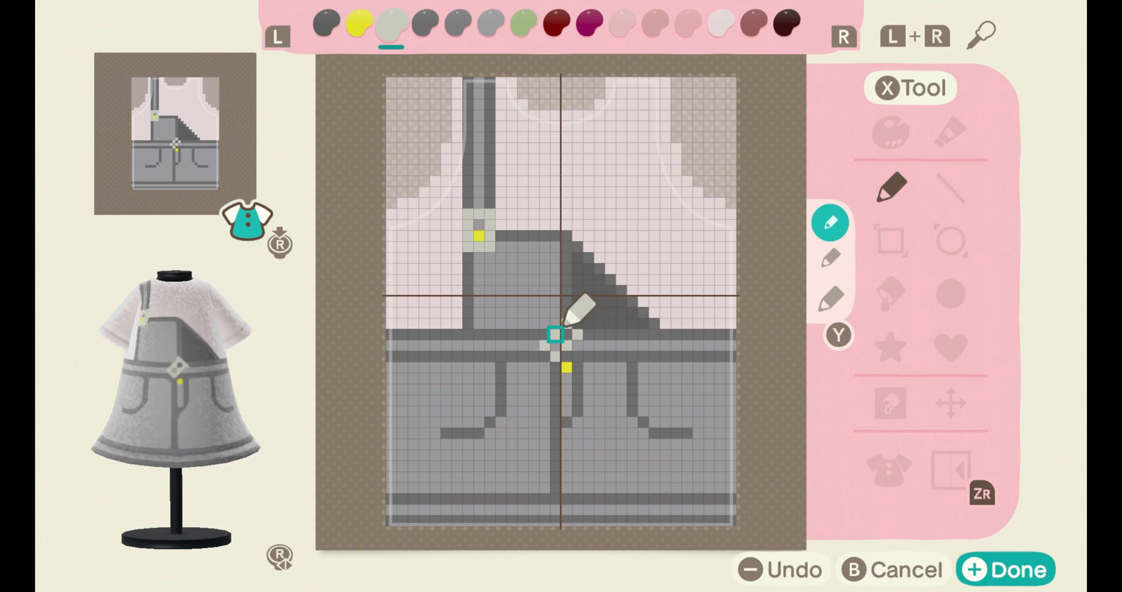
{"action": "left_click", "coordinate": [423, 23]}
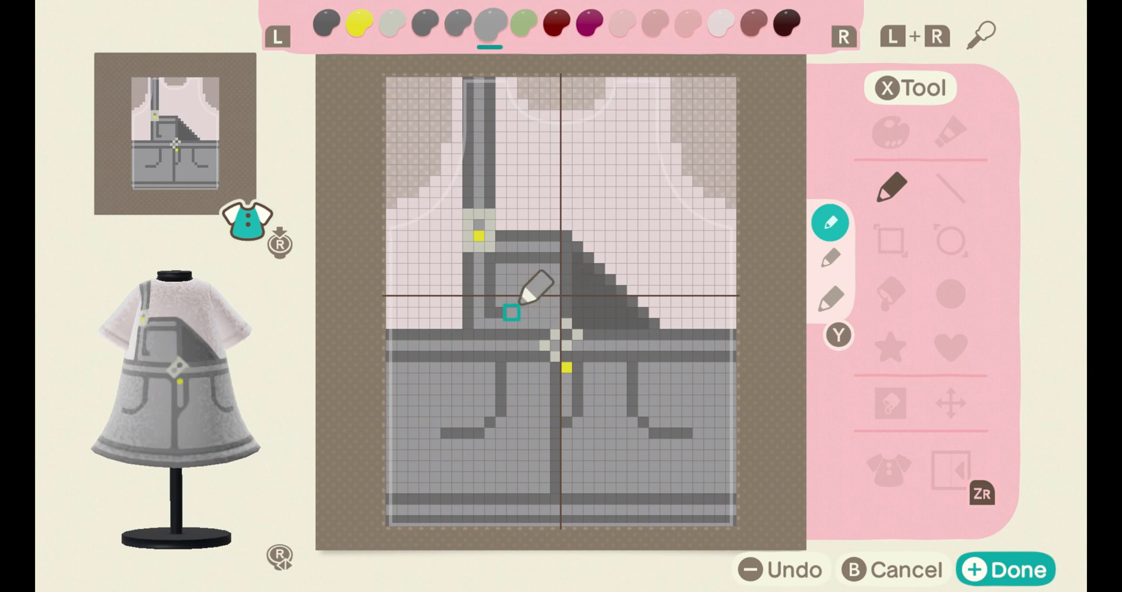
{"action": "left_click", "coordinate": [424, 23]}
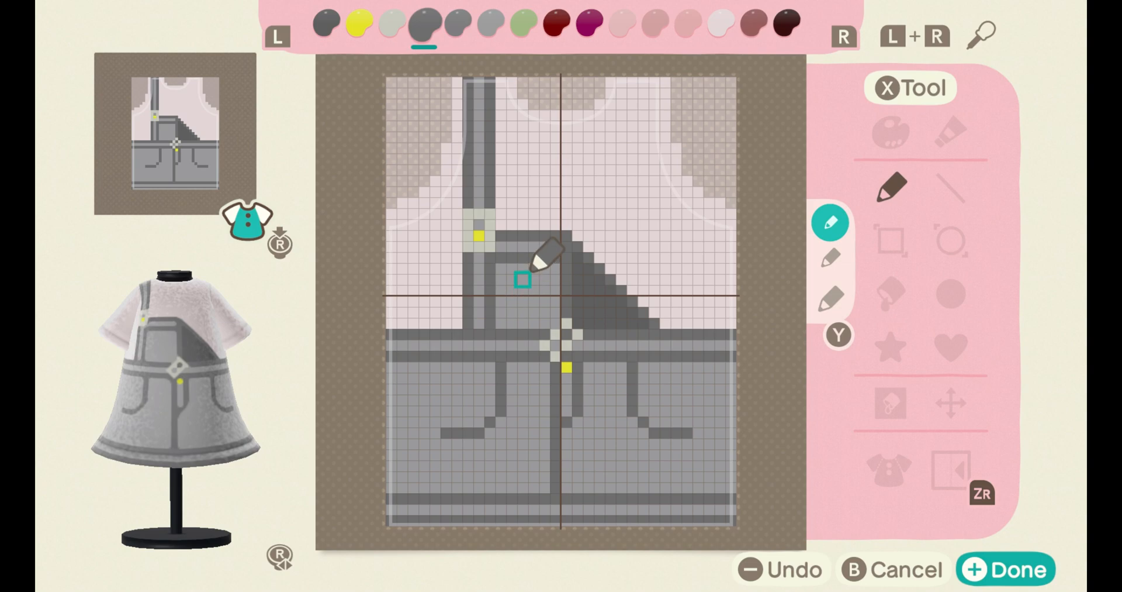
{"action": "left_click", "coordinate": [488, 26]}
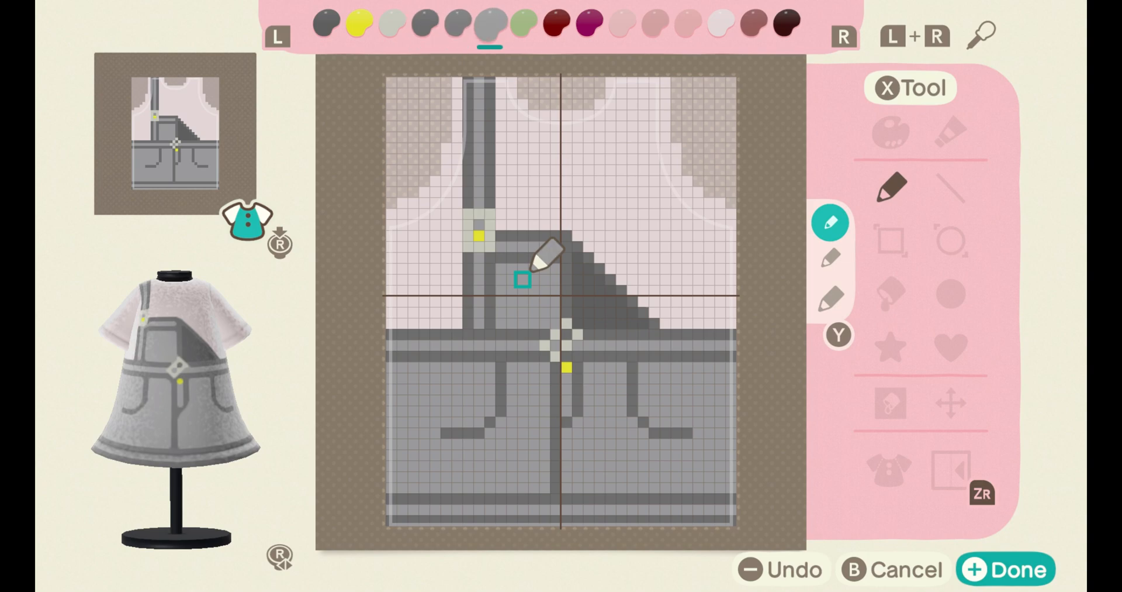
Step: Paint 'baby' in red across the chest and draw a red collar along the neckline
{"action": "left_click", "coordinate": [553, 22]}
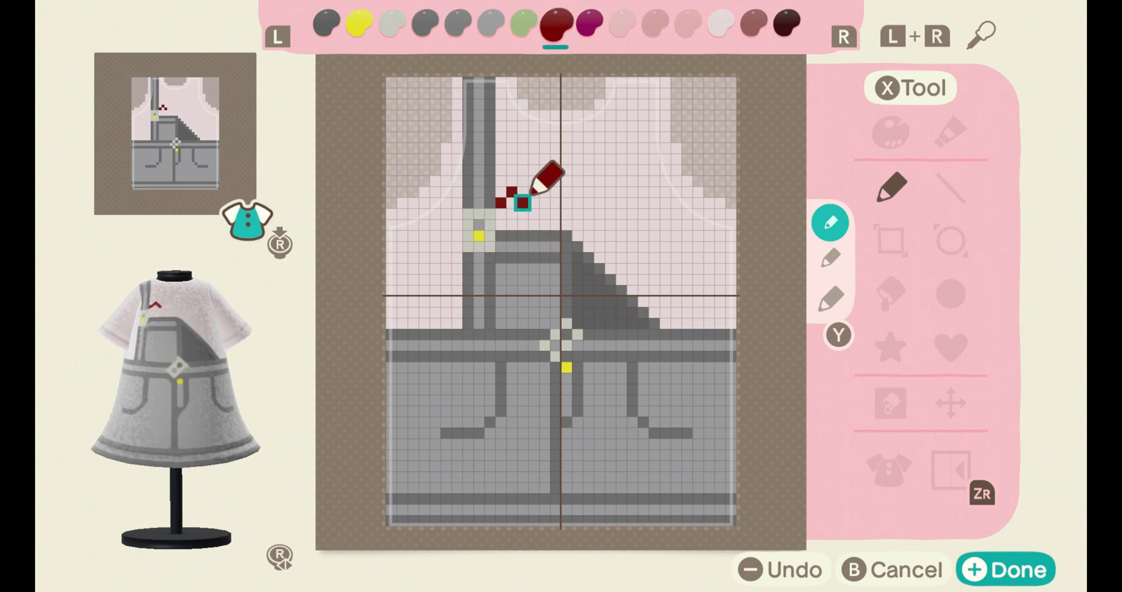
{"action": "left_click", "coordinate": [519, 200]}
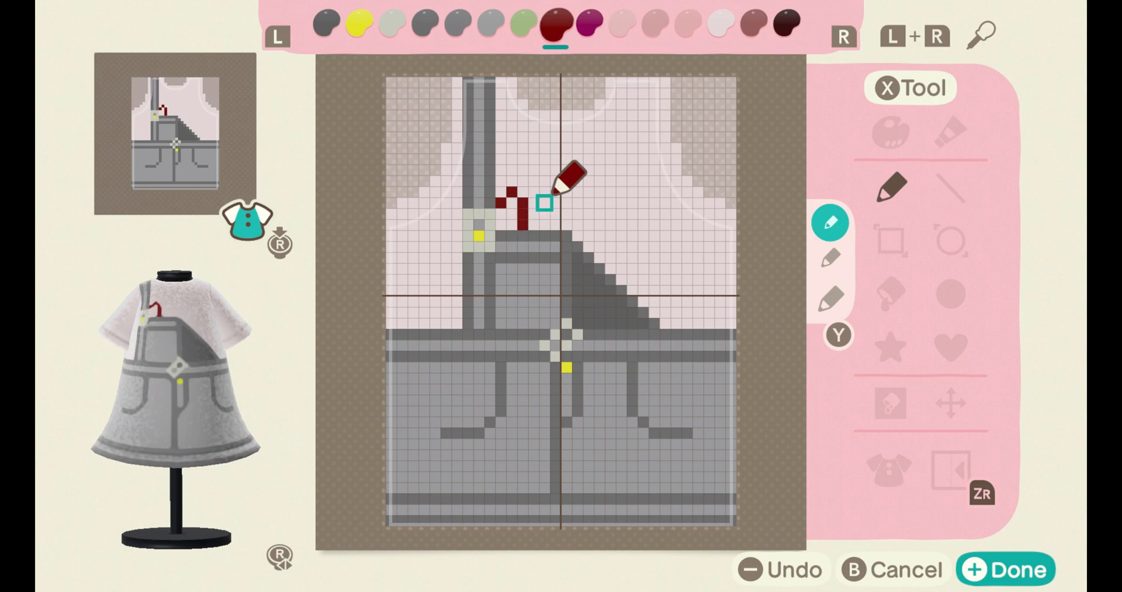
{"action": "left_click", "coordinate": [544, 203]}
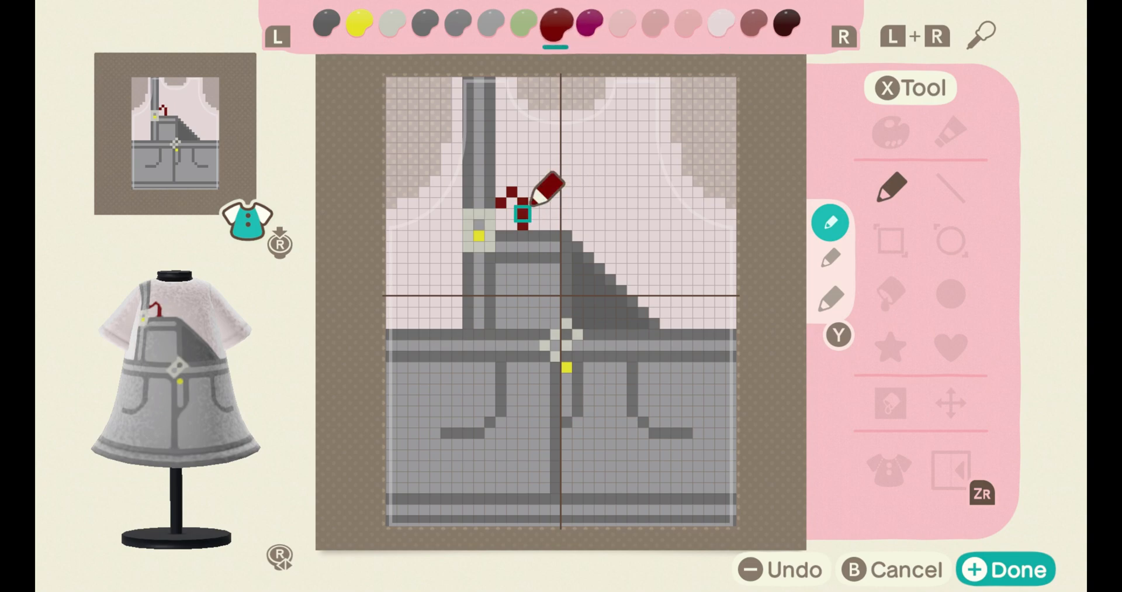
{"action": "left_click", "coordinate": [555, 224]}
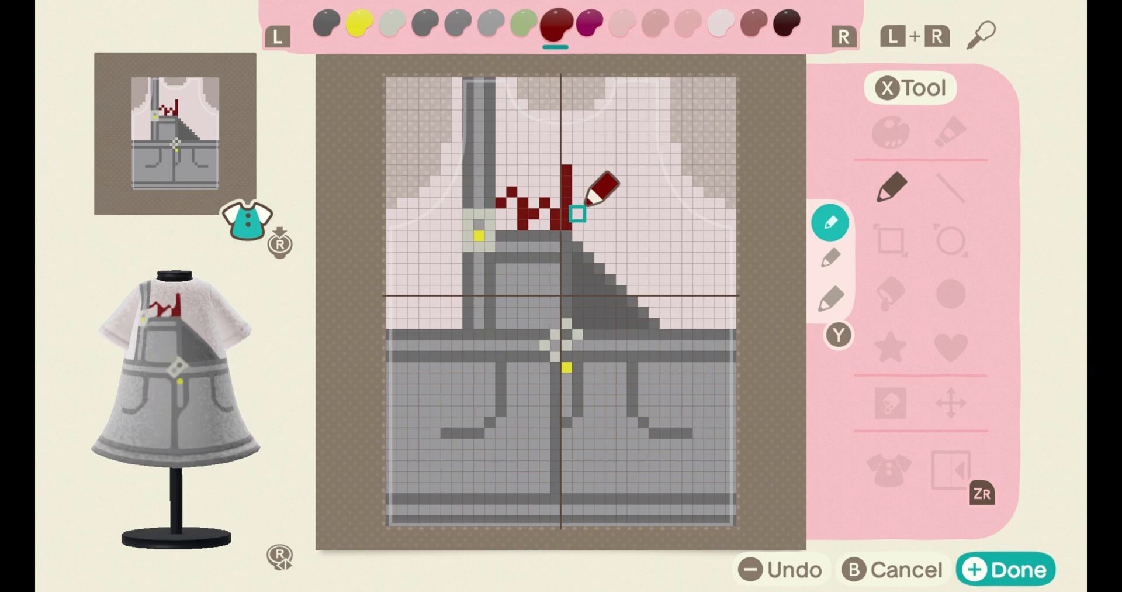
{"action": "left_click", "coordinate": [609, 211]}
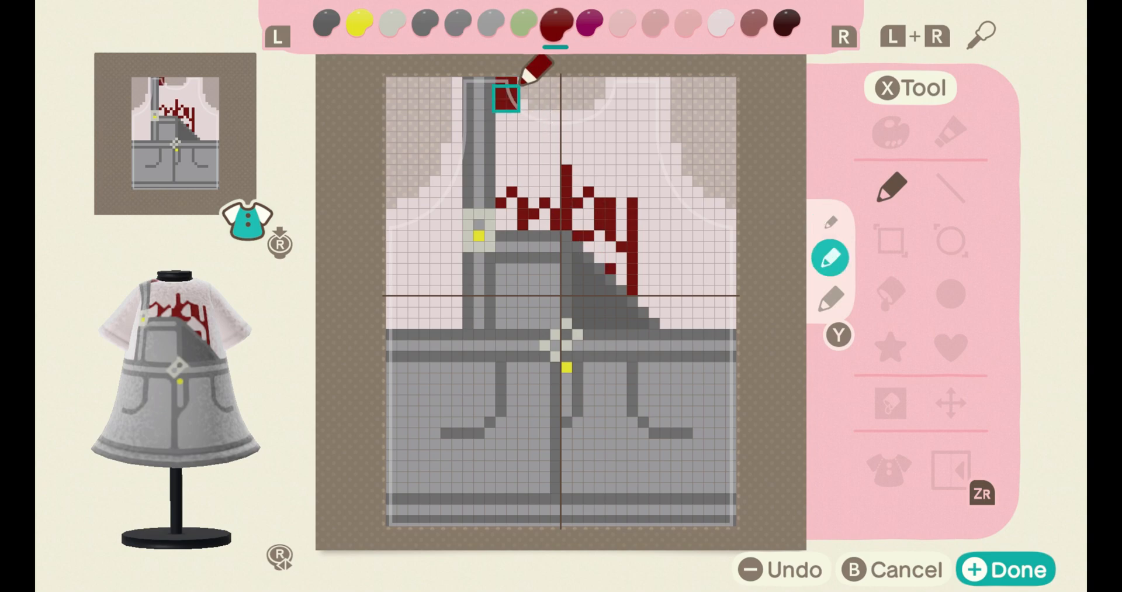
{"action": "left_click_drag", "start_coordinate": [508, 93], "coordinate": [622, 96]}
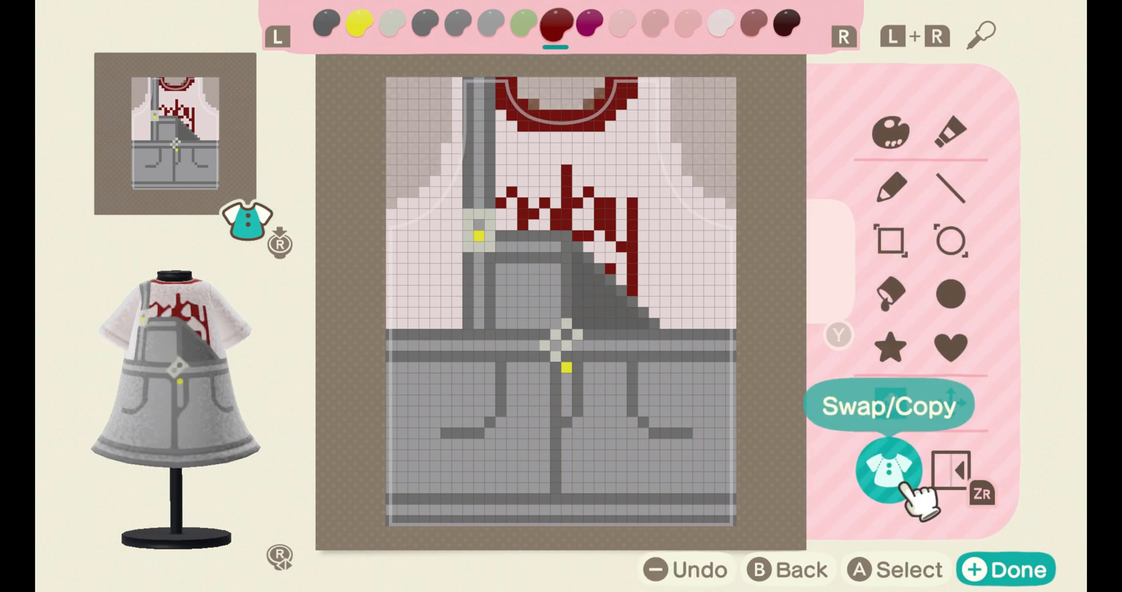
Step: Copy the front design onto the back panel and select the back for editing
{"action": "left_click", "coordinate": [890, 474]}
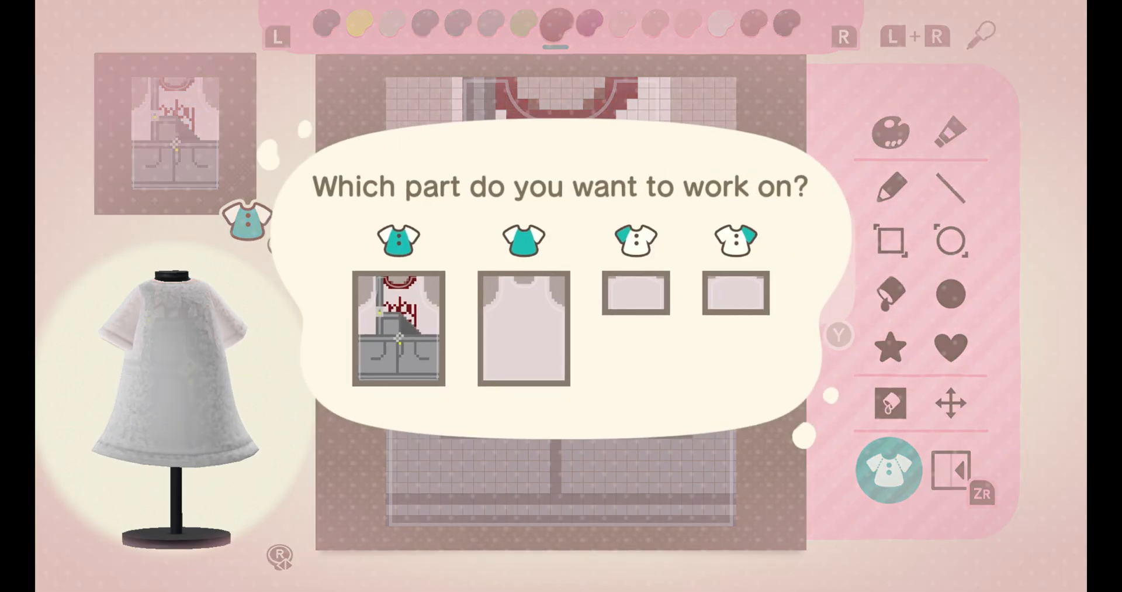
{"action": "left_click", "coordinate": [523, 328]}
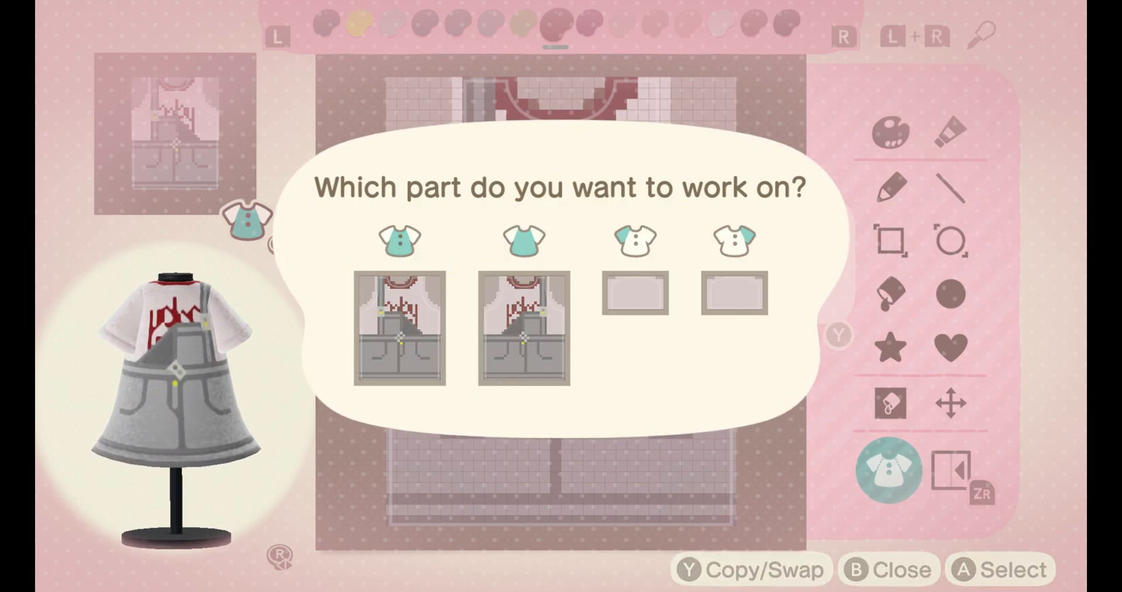
{"action": "left_click", "coordinate": [399, 326]}
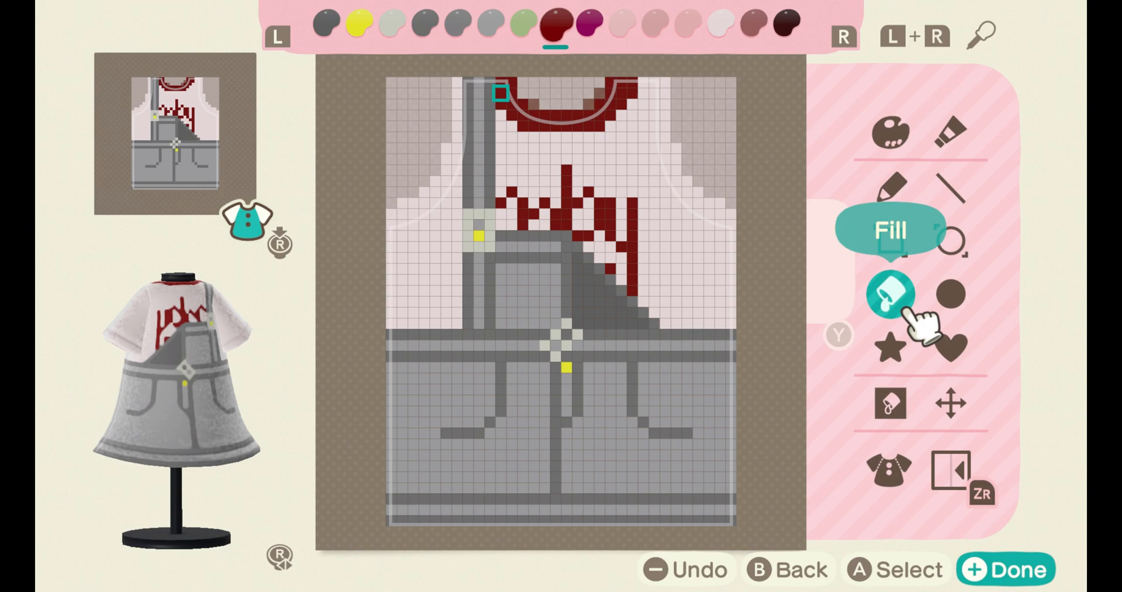
{"action": "left_click", "coordinate": [890, 187]}
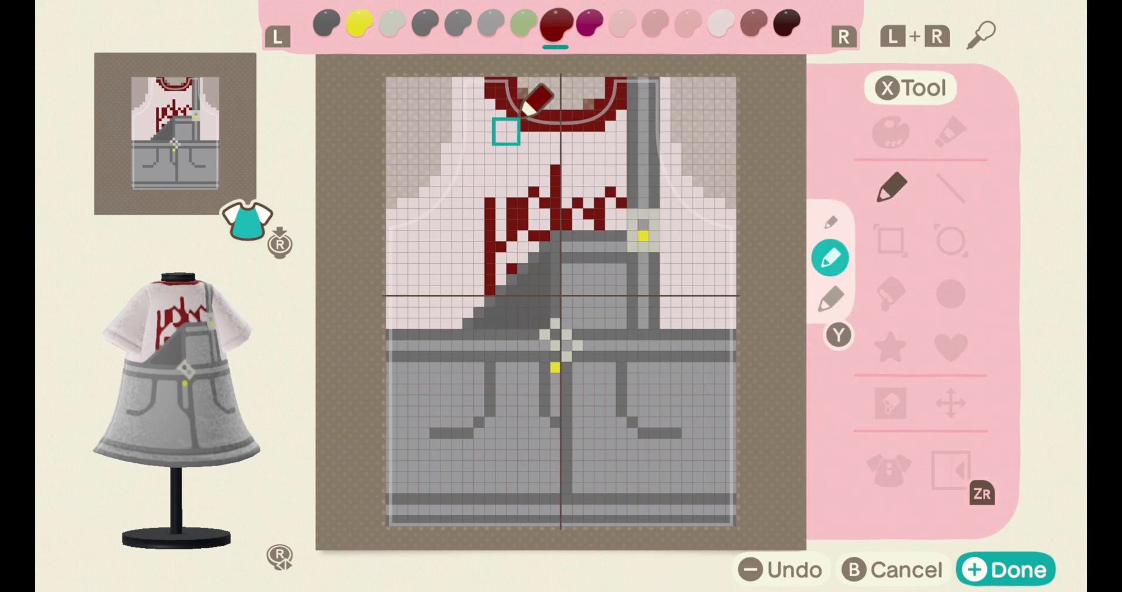
Step: Paint over the red lettering, pockets and buttons on the back panel
{"action": "left_click", "coordinate": [720, 23]}
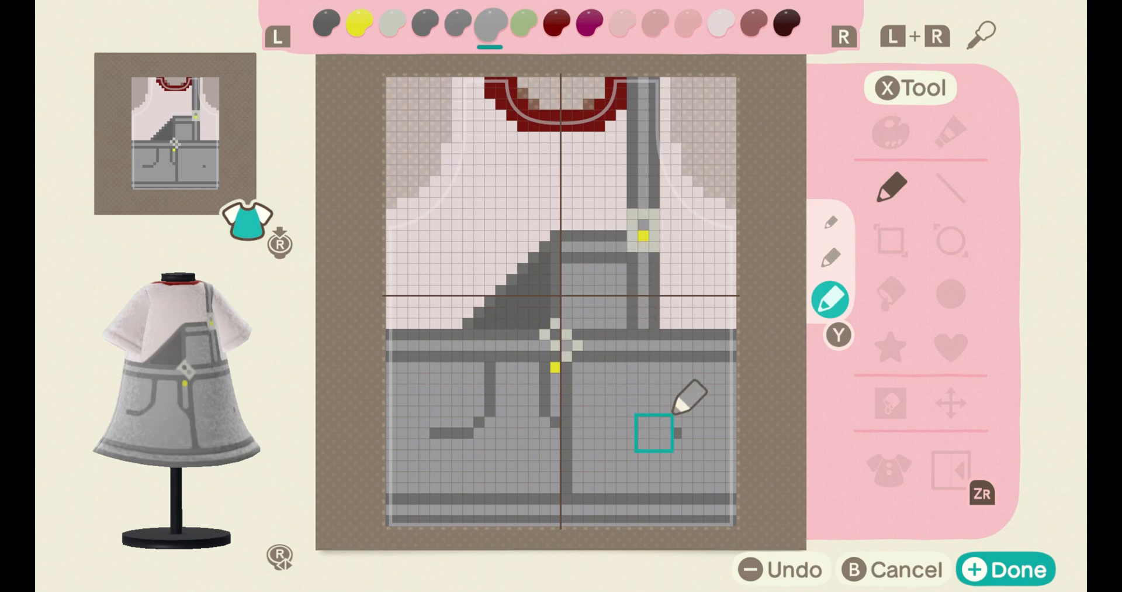
{"action": "mouse_move", "coordinate": [565, 477]}
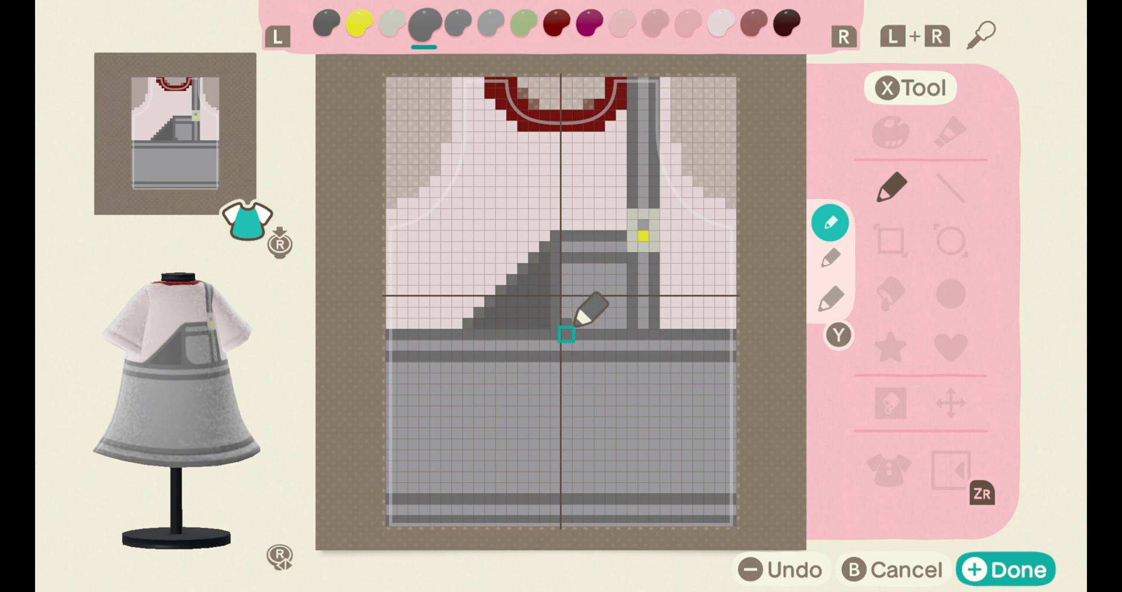
Step: Draw a dark grey strap down the back skirt, ending in a yellow button
{"action": "left_click_drag", "start_coordinate": [565, 334], "coordinate": [565, 443]}
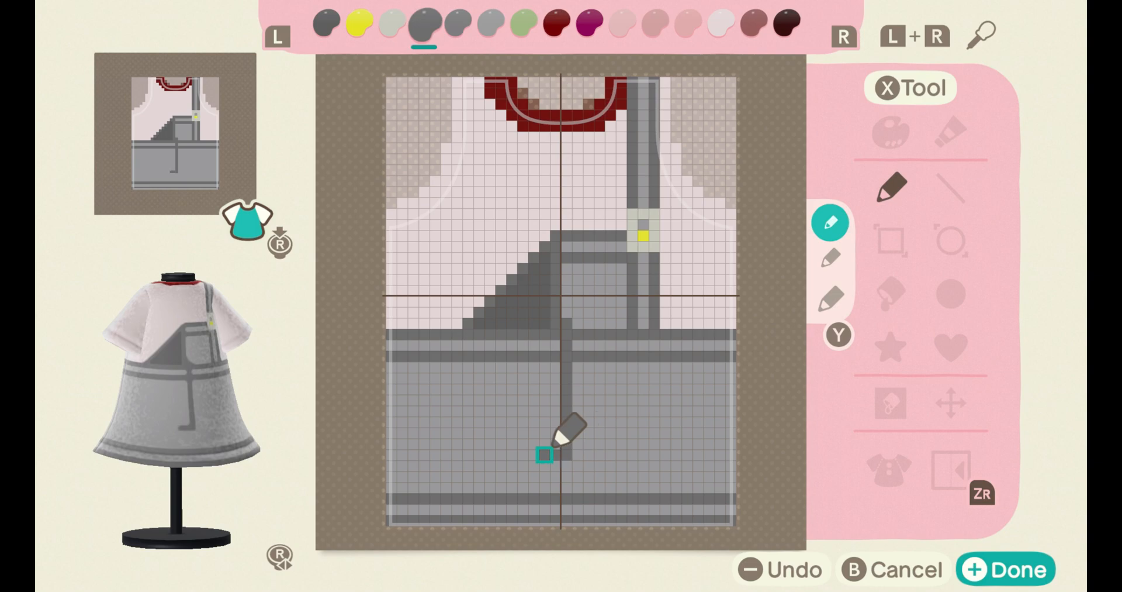
{"action": "left_click_drag", "start_coordinate": [544, 454], "coordinate": [544, 333]}
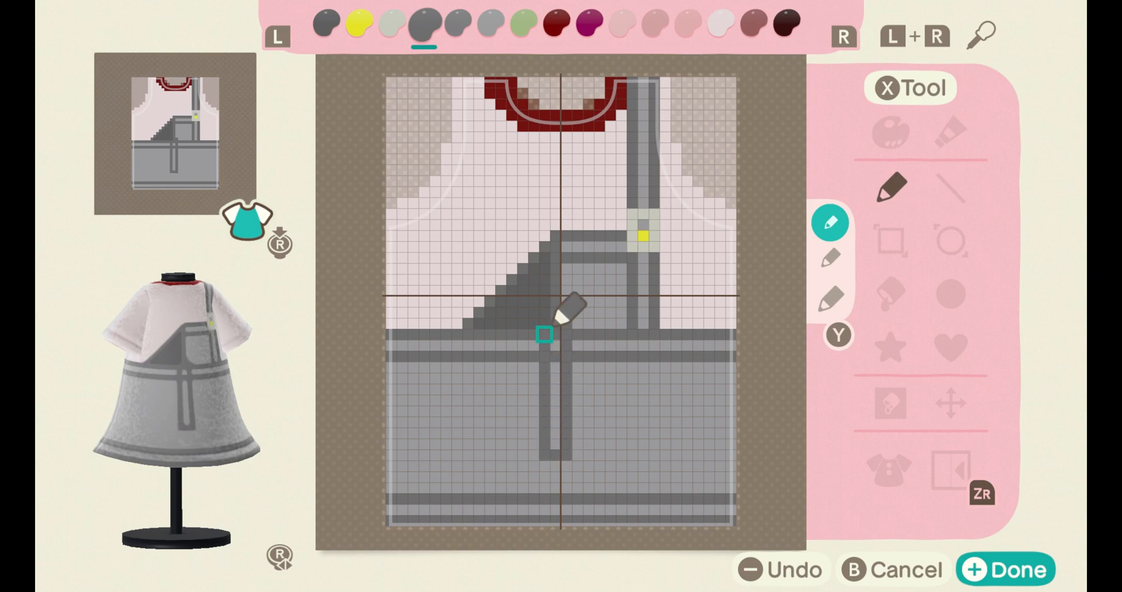
{"action": "left_click", "coordinate": [325, 23]}
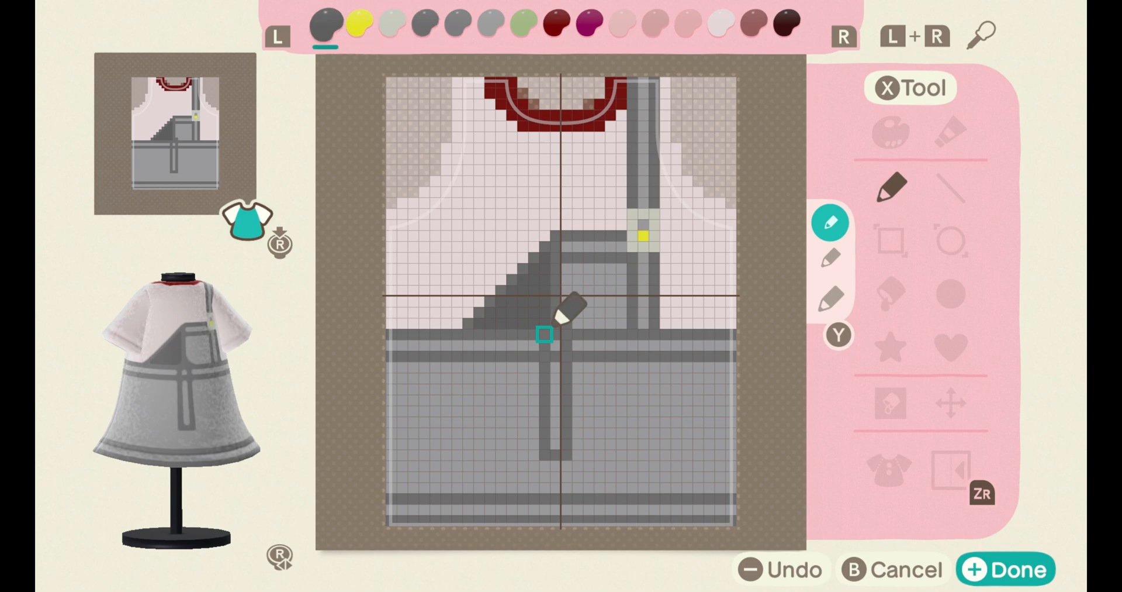
{"action": "left_click", "coordinate": [356, 25]}
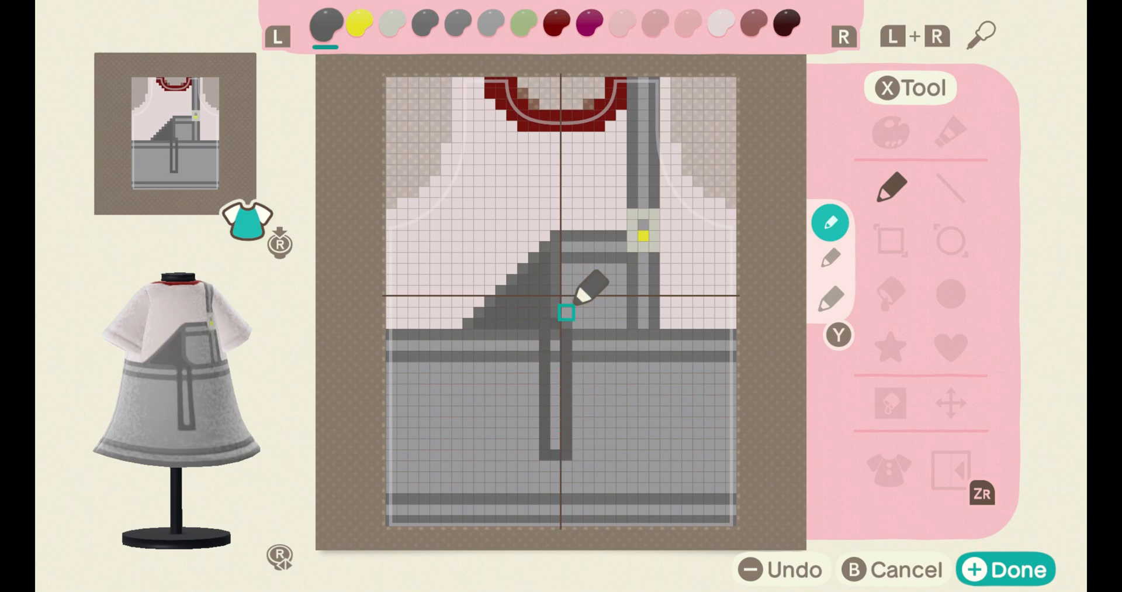
{"action": "left_click", "coordinate": [491, 23]}
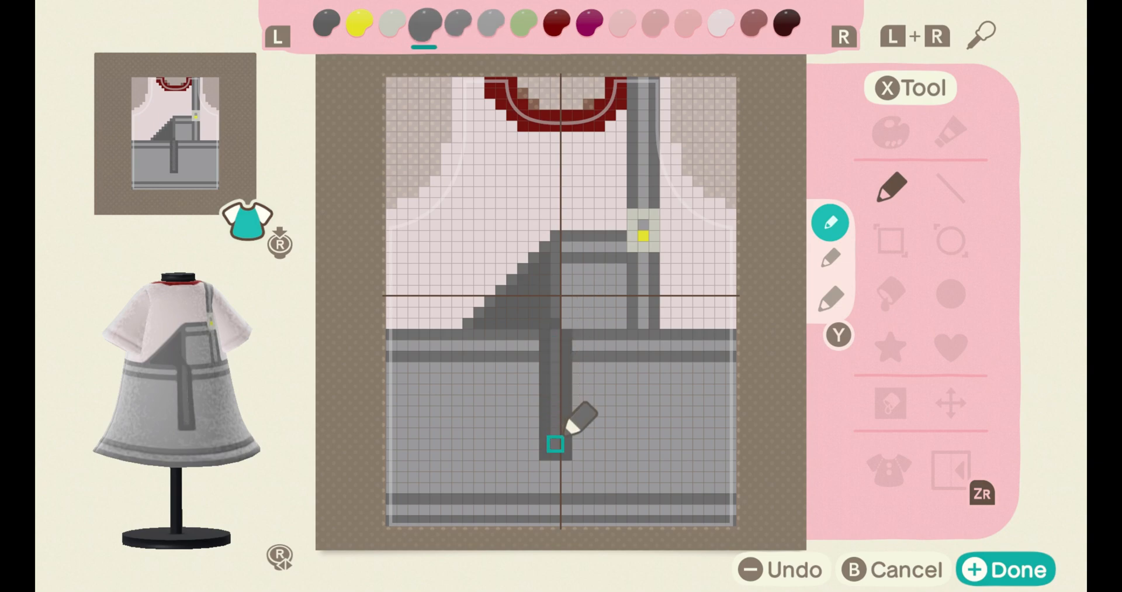
{"action": "left_click", "coordinate": [352, 24]}
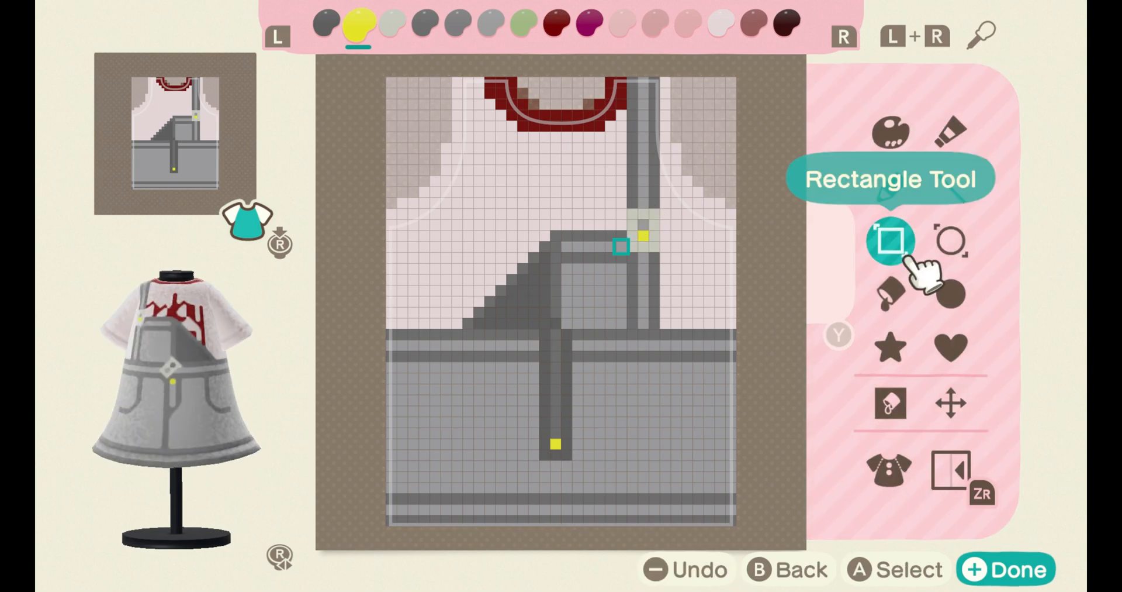
Step: Paint a red hem and red chevron arrows on a sleeve, then copy it across
{"action": "left_click", "coordinate": [890, 469]}
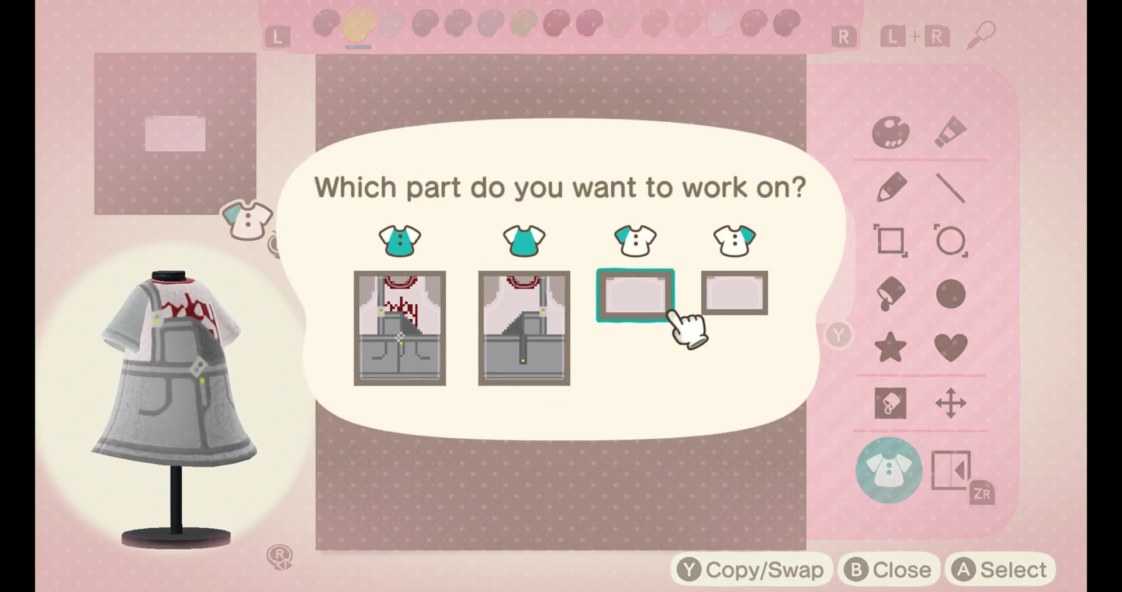
{"action": "left_click", "coordinate": [635, 294]}
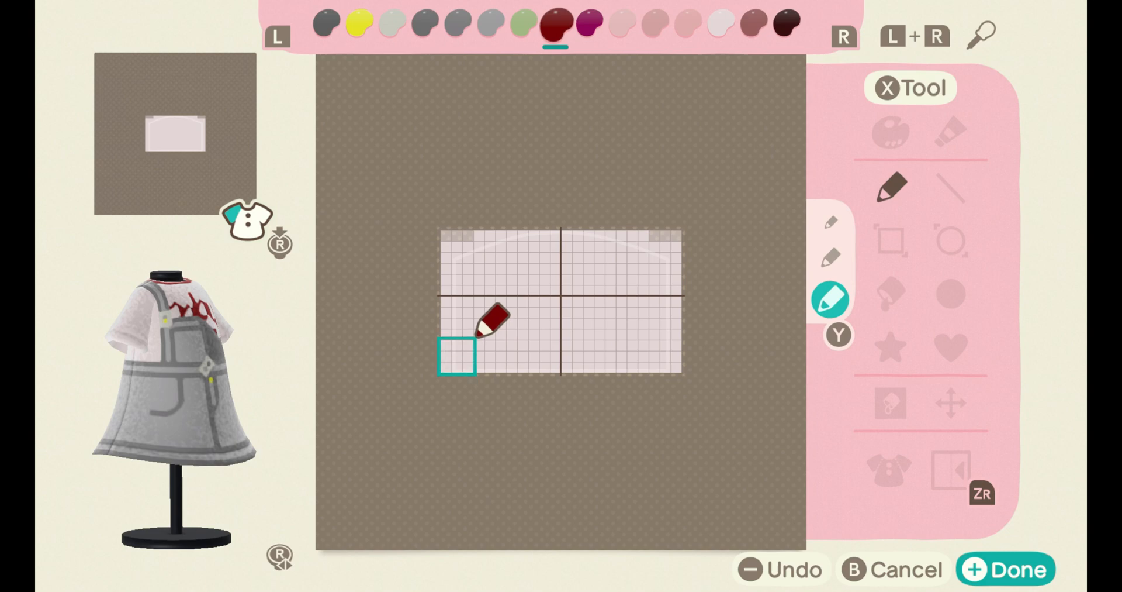
{"action": "left_click_drag", "start_coordinate": [459, 356], "coordinate": [641, 357]}
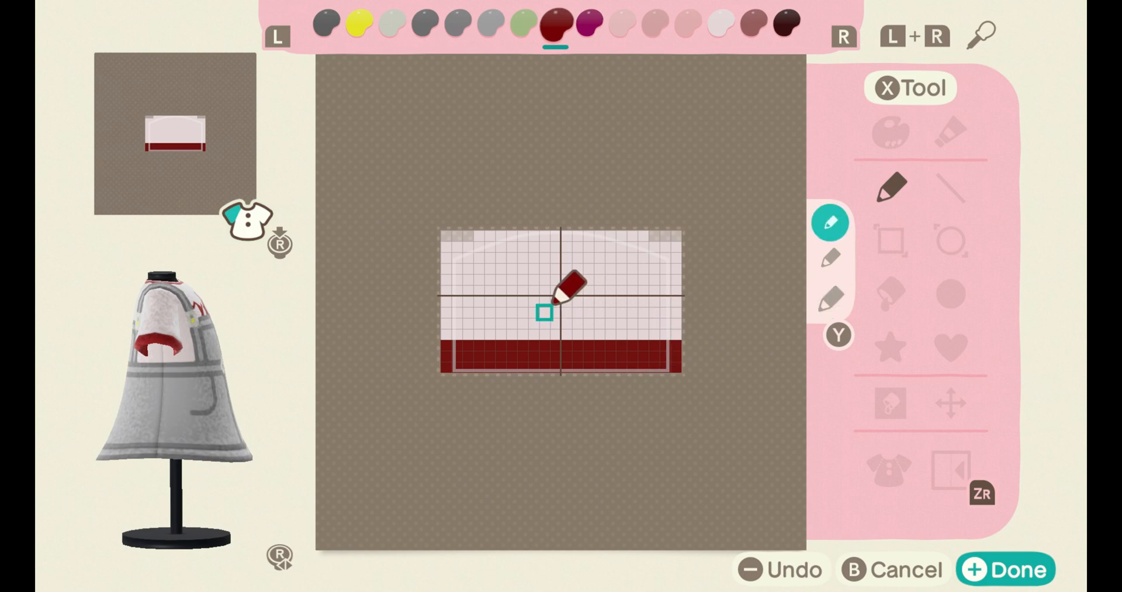
{"action": "left_click", "coordinate": [562, 324]}
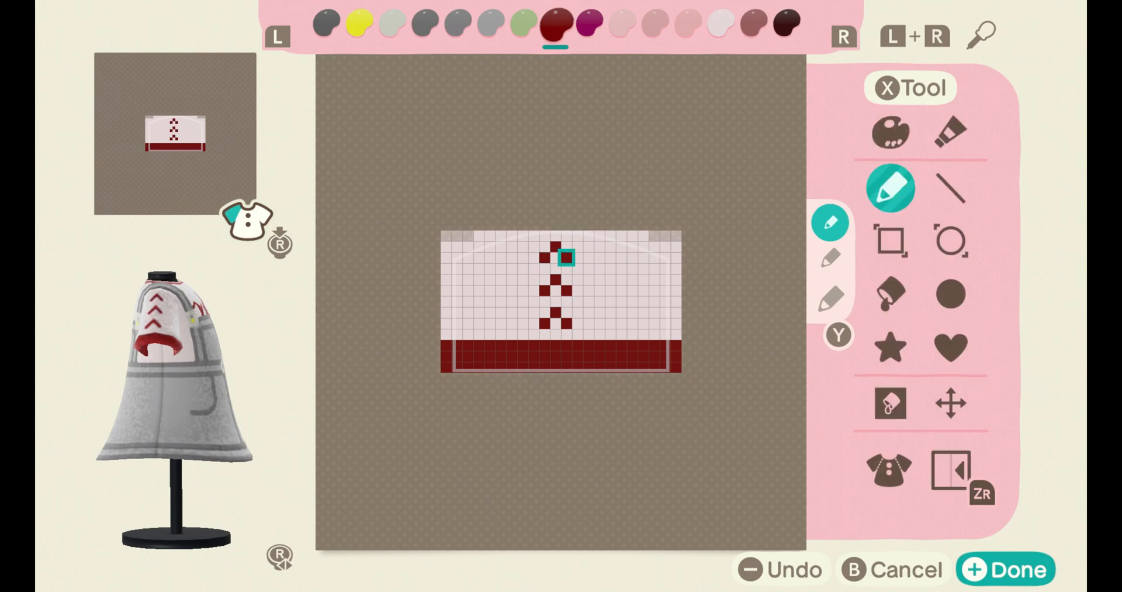
{"action": "left_click", "coordinate": [889, 472]}
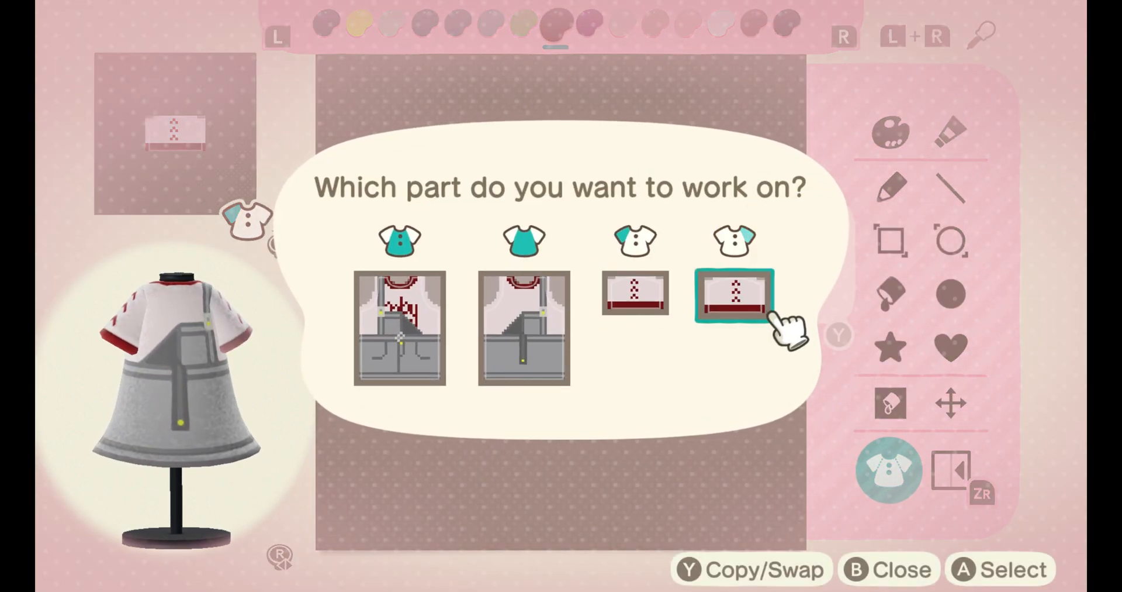
Step: Finish the design and save it under the name 'baby'
{"action": "left_click", "coordinate": [736, 293]}
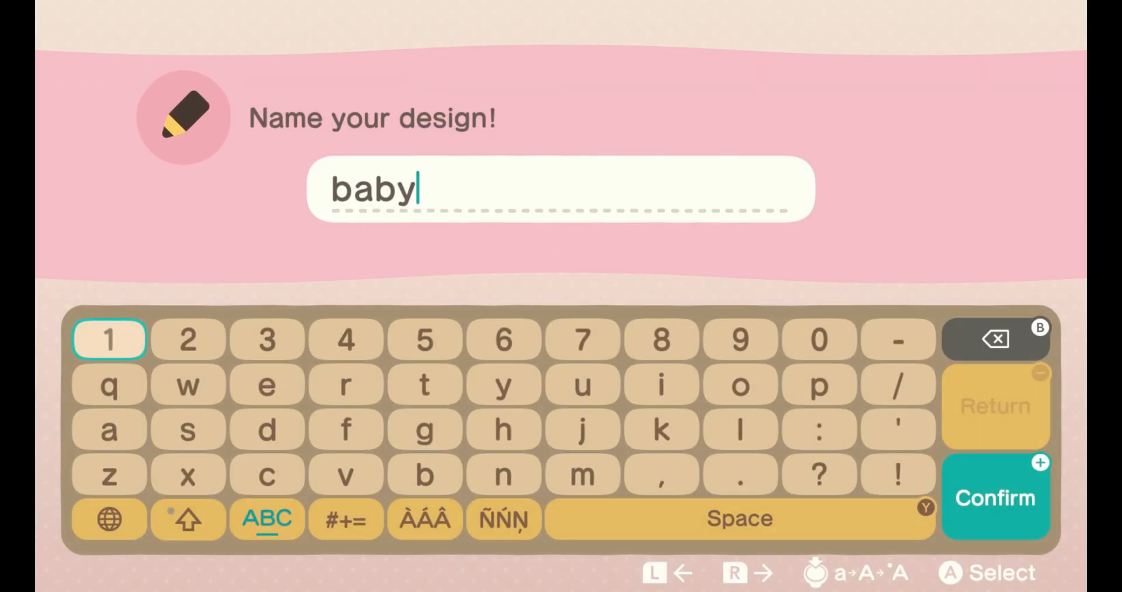
{"action": "left_click", "coordinate": [994, 497]}
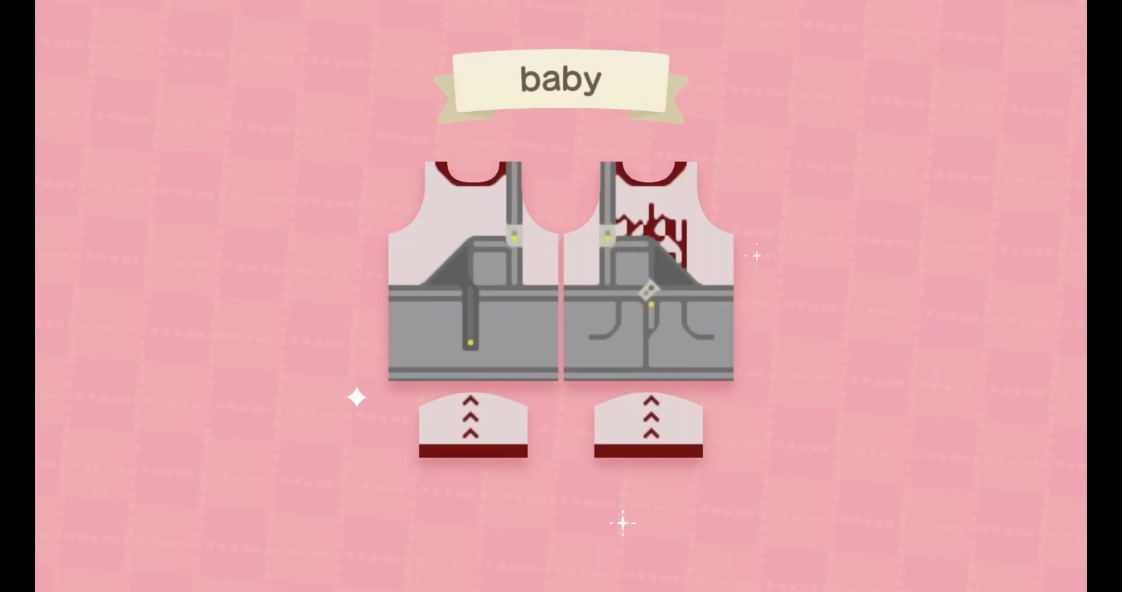